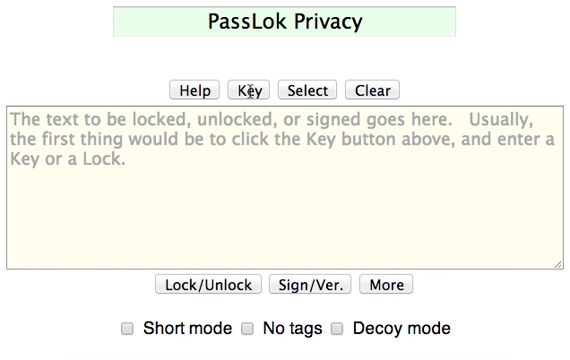
- Open the key entry screen and enter an eight-character masked key
{"action": "left_click", "coordinate": [243, 89]}
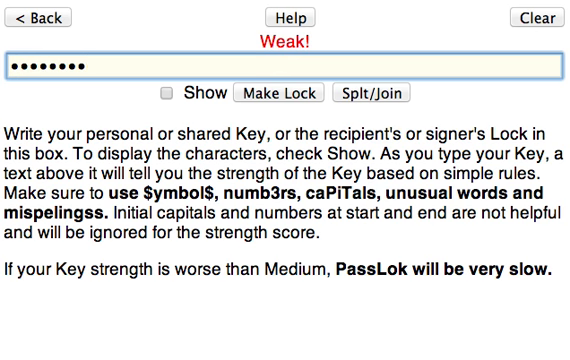
- Show the key in plain text and replace it with 'the formula for Coke'
{"action": "left_click", "coordinate": [536, 19]}
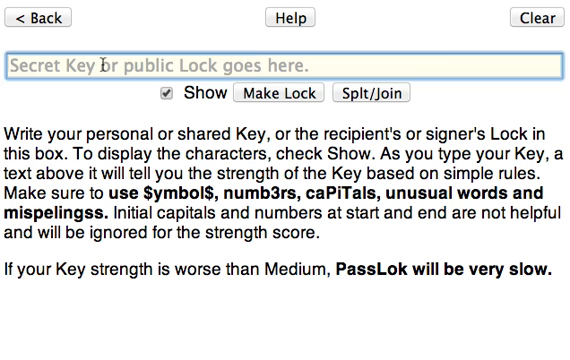
{"action": "type", "text": "the formula for C"}
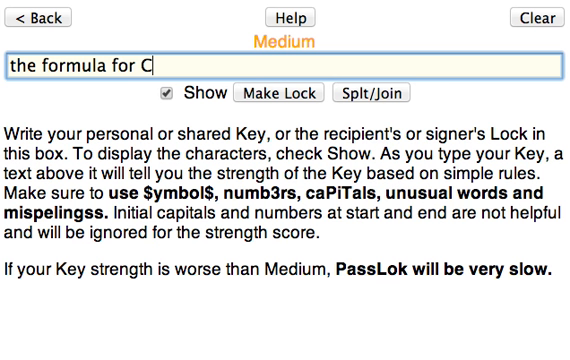
{"action": "type", "text": "oke"}
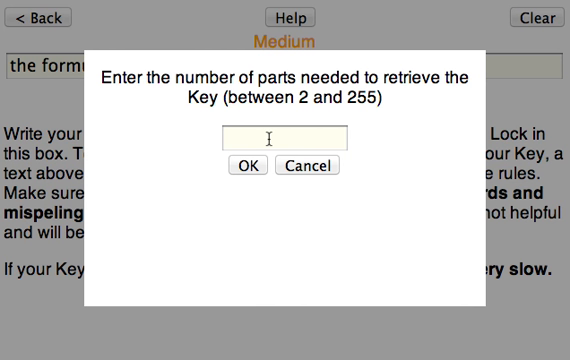
- Split the key phrase into tagged parts, with 3 parts needed for recovery
{"action": "type", "text": "3"}
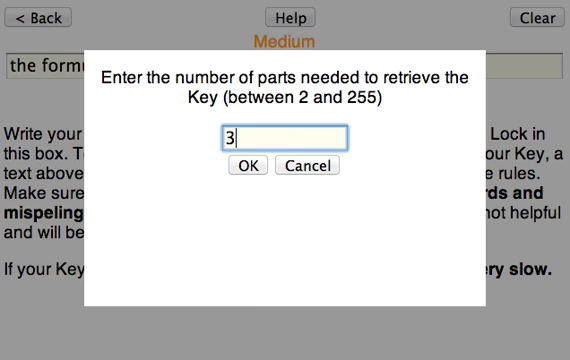
{"action": "left_click", "coordinate": [252, 166]}
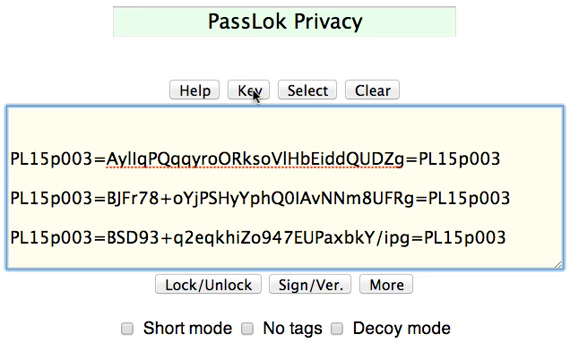
- Clear the key and return to the main text holding the parts
{"action": "left_click", "coordinate": [244, 89]}
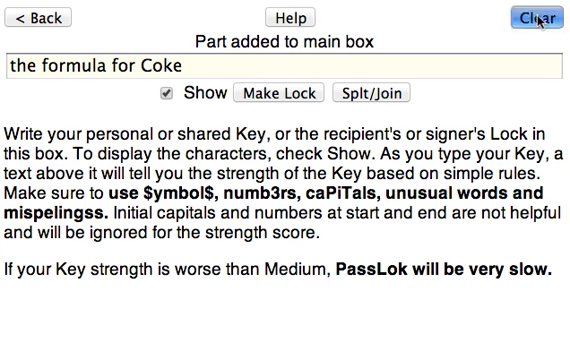
{"action": "left_click", "coordinate": [534, 18]}
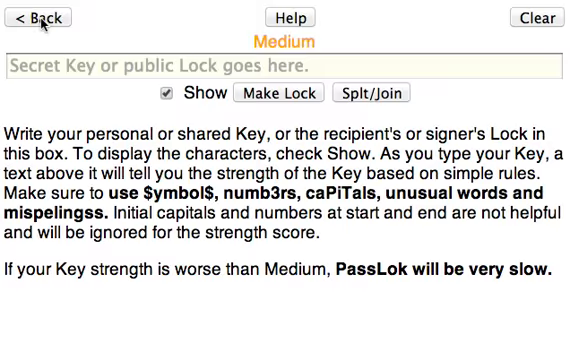
{"action": "left_click", "coordinate": [30, 18]}
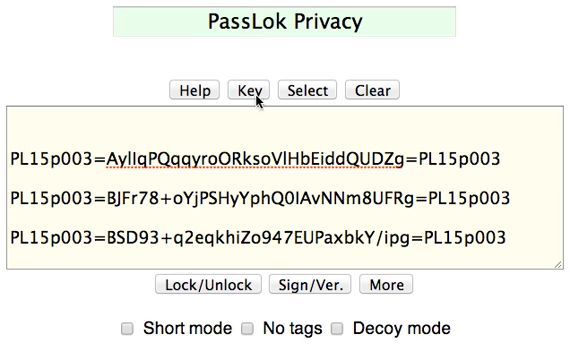
- Rejoin the parts to recover 'the formula for Coke', then clear the key again
{"action": "left_click", "coordinate": [246, 89]}
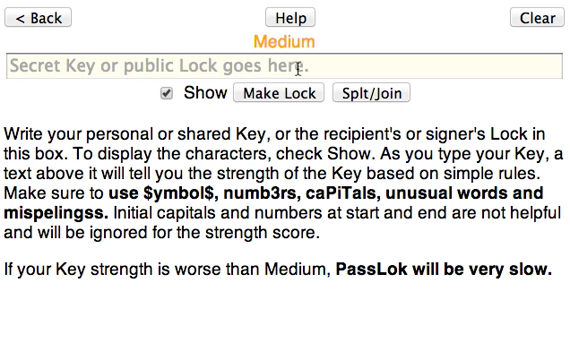
{"action": "mouse_move", "coordinate": [378, 94]}
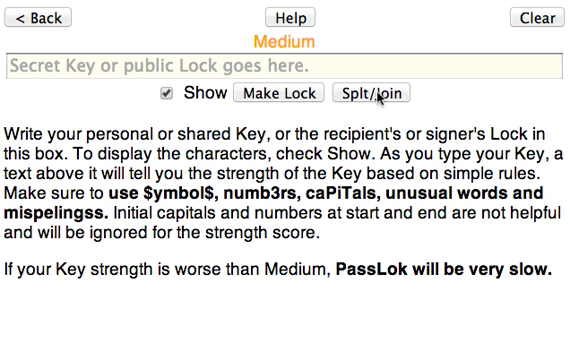
{"action": "left_click", "coordinate": [378, 93]}
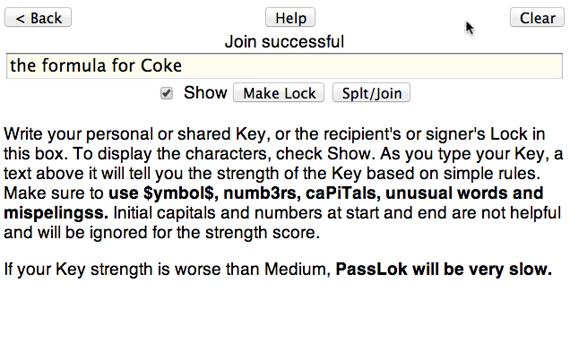
{"action": "left_click", "coordinate": [372, 94]}
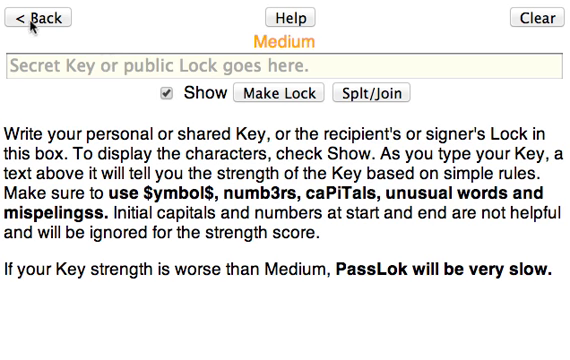
{"action": "mouse_move", "coordinate": [380, 97]}
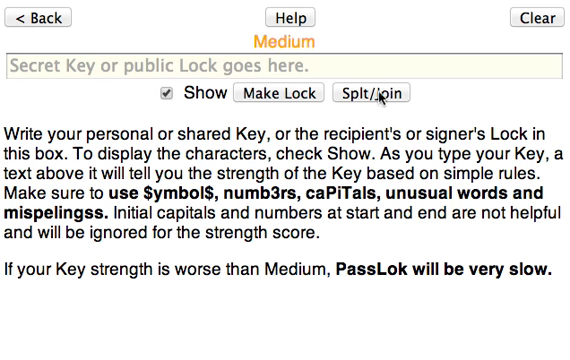